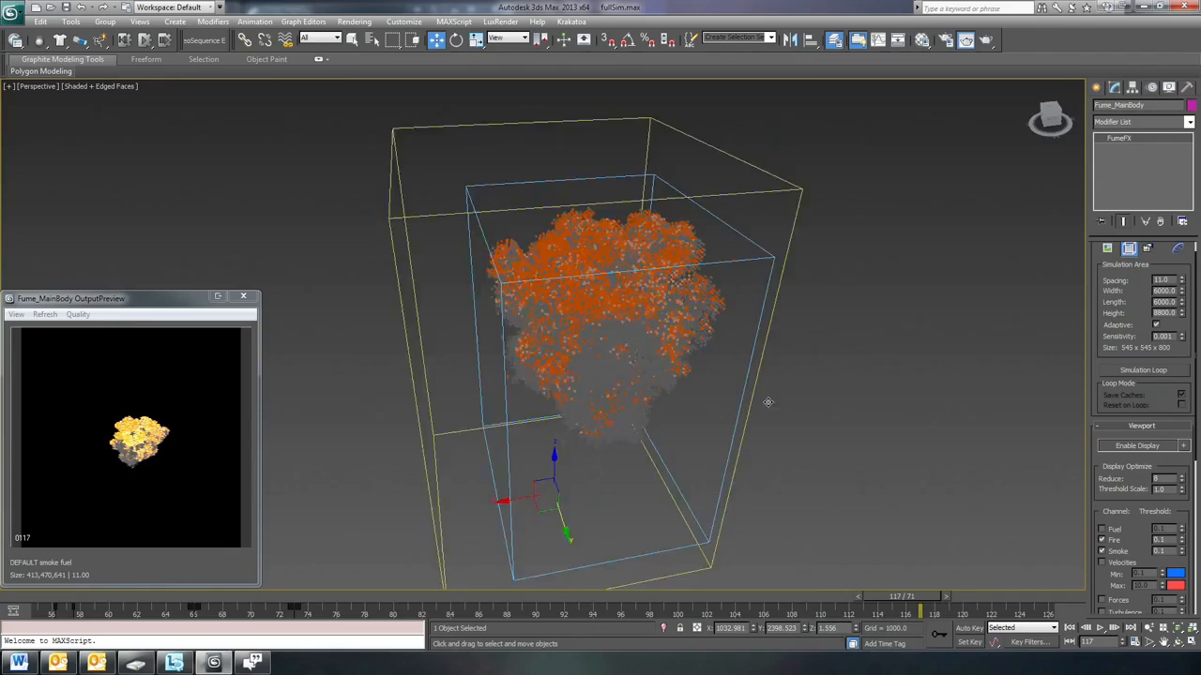
# - Open VolumeTexture2SampleANIM, then view the 4096×4096 DXT5 slice7Blocs explosion texture
pyautogui.moveTo(900, 595); pyautogui.dragTo(619, 595)
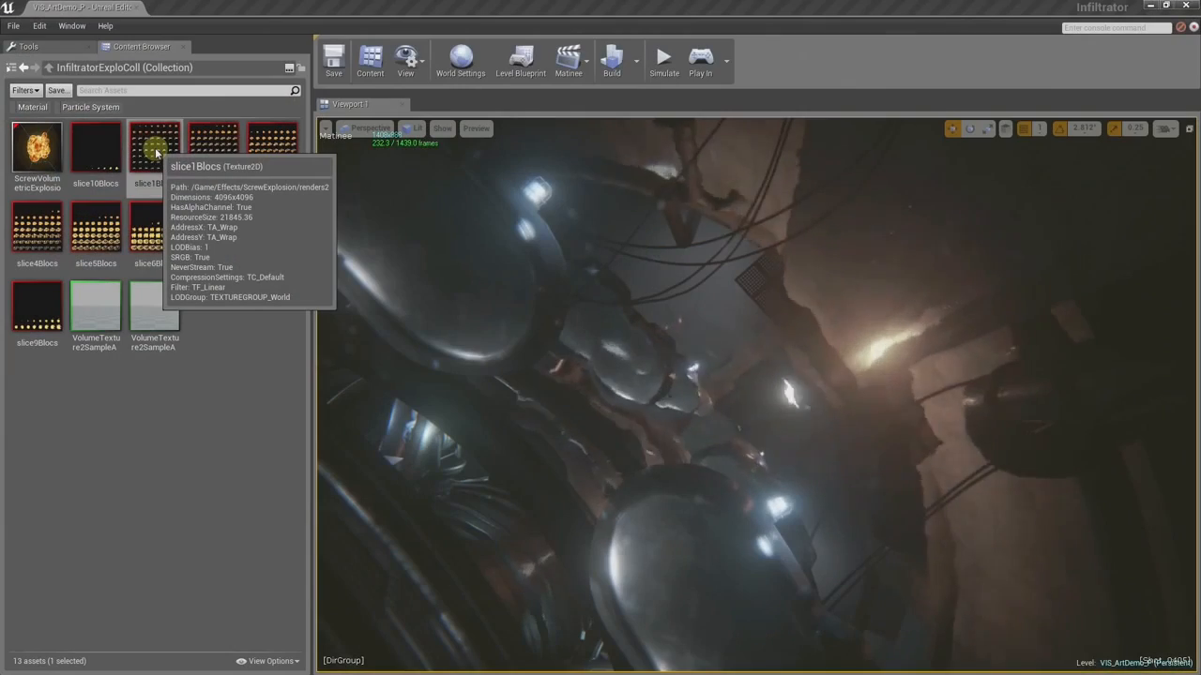
pyautogui.moveTo(265, 316)
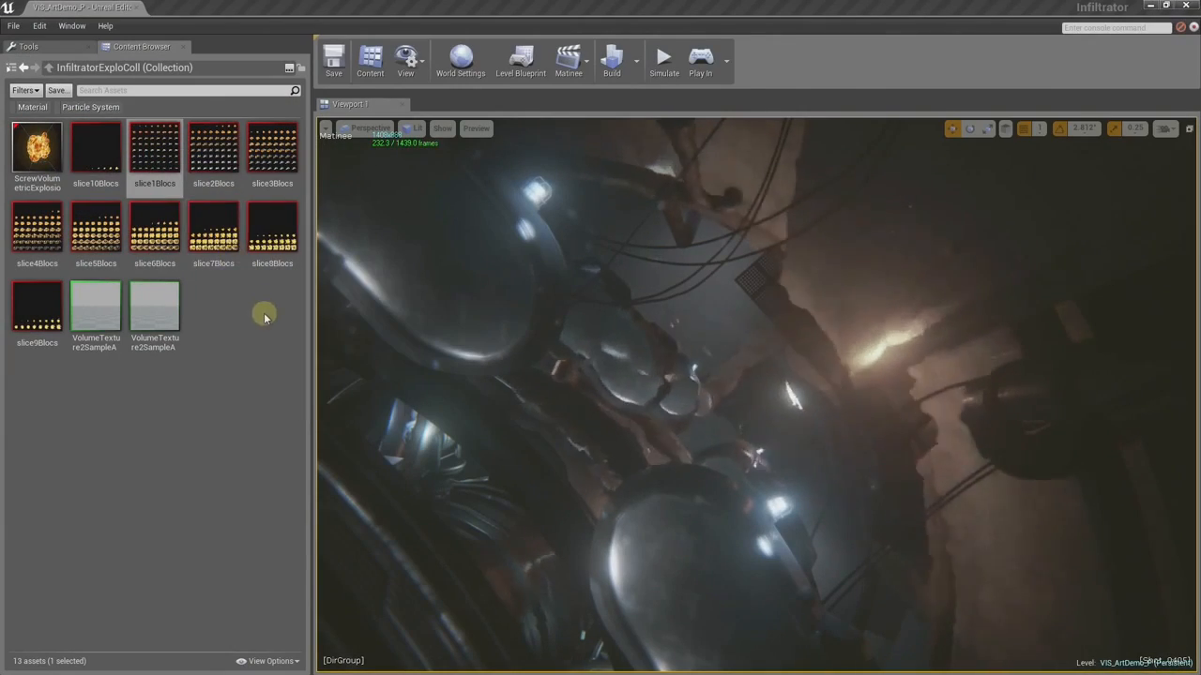
pyautogui.doubleClick(155, 146)
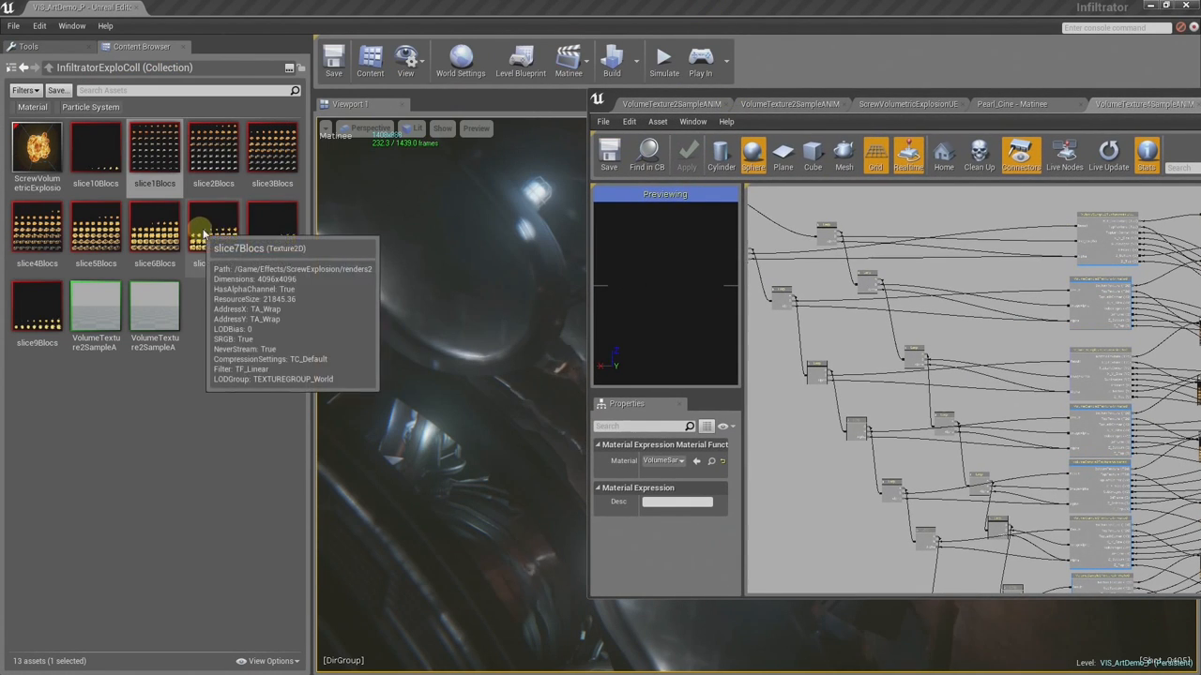
pyautogui.click(1135, 103)
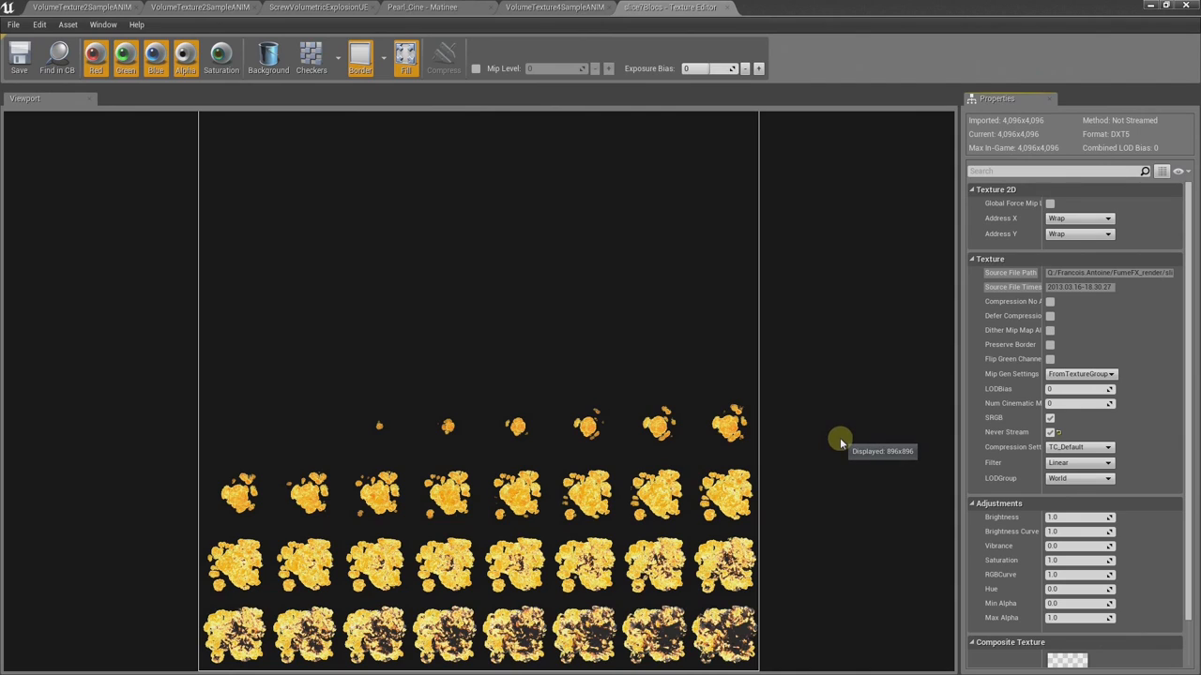
pyautogui.moveTo(605, 251)
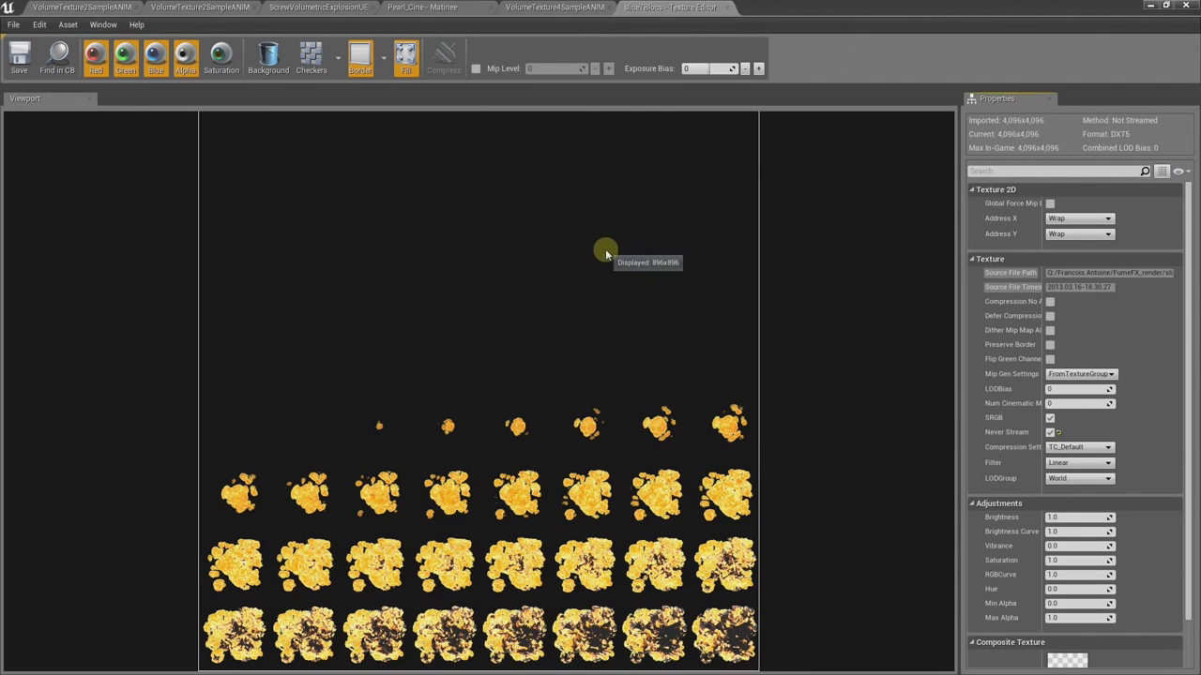
pyautogui.moveTo(715, 405)
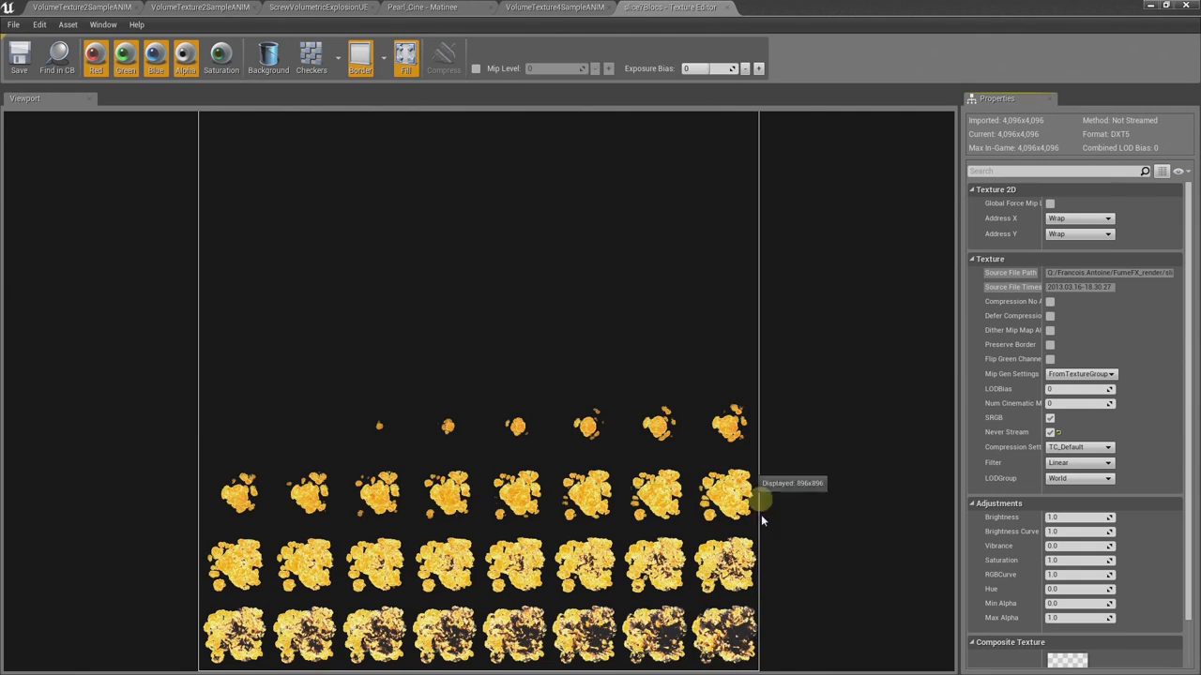
pyautogui.moveTo(901, 314)
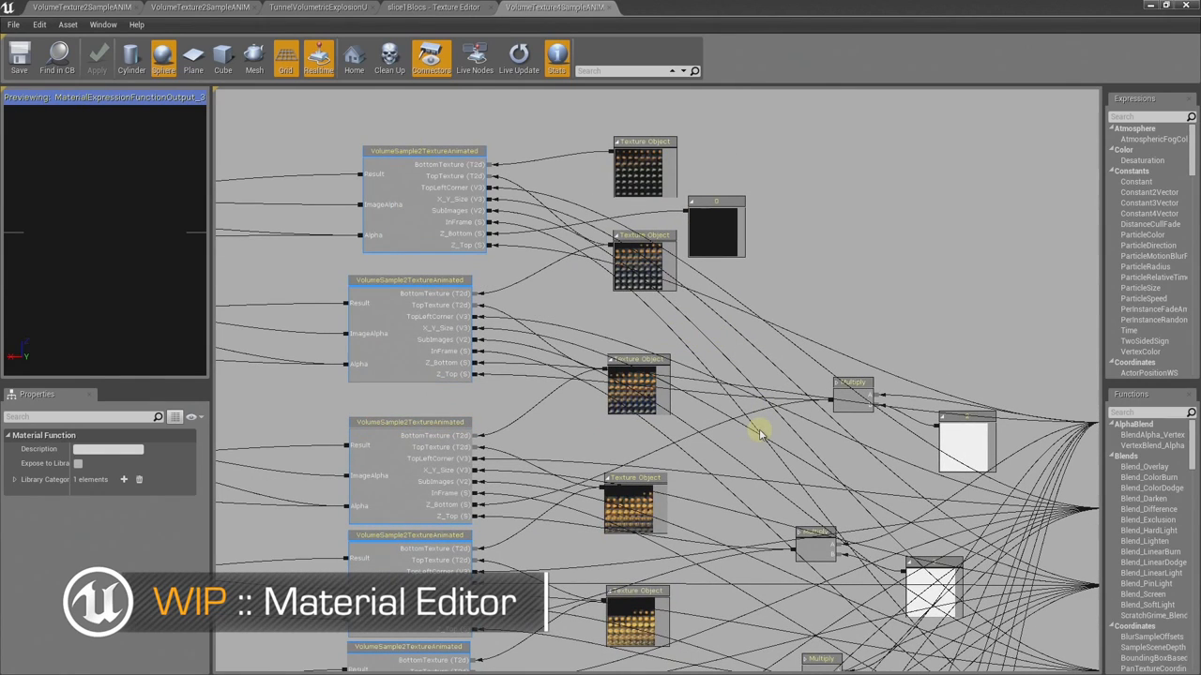
pyautogui.moveTo(783, 441)
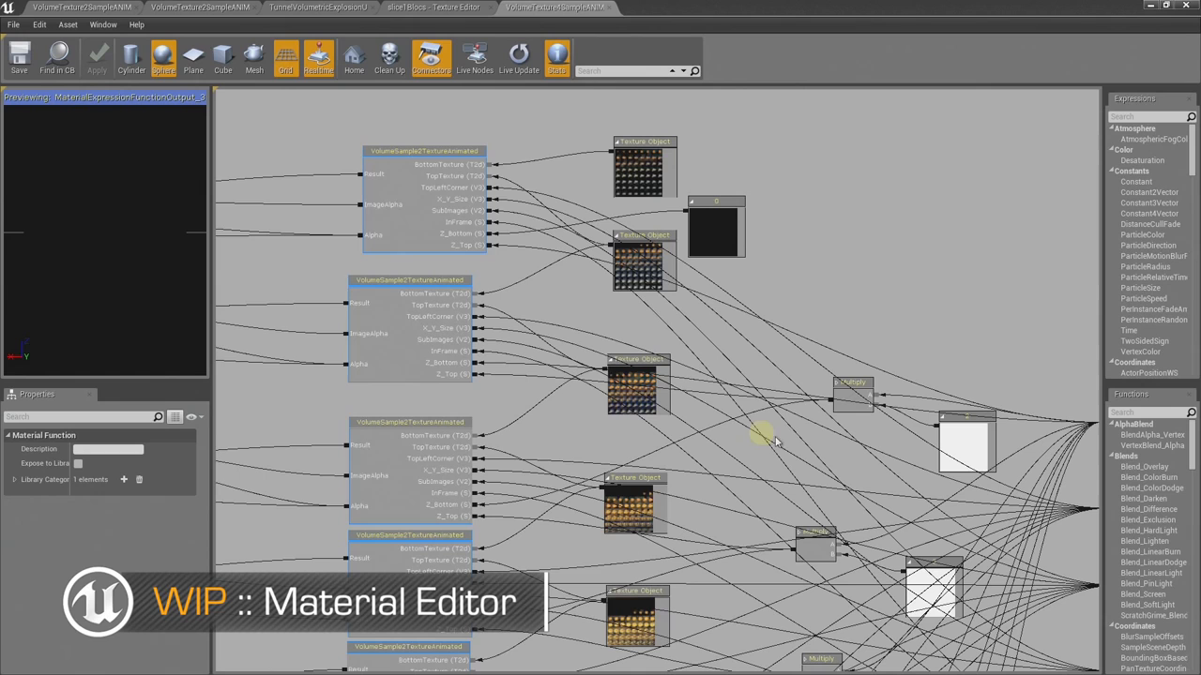
pyautogui.moveTo(764, 272)
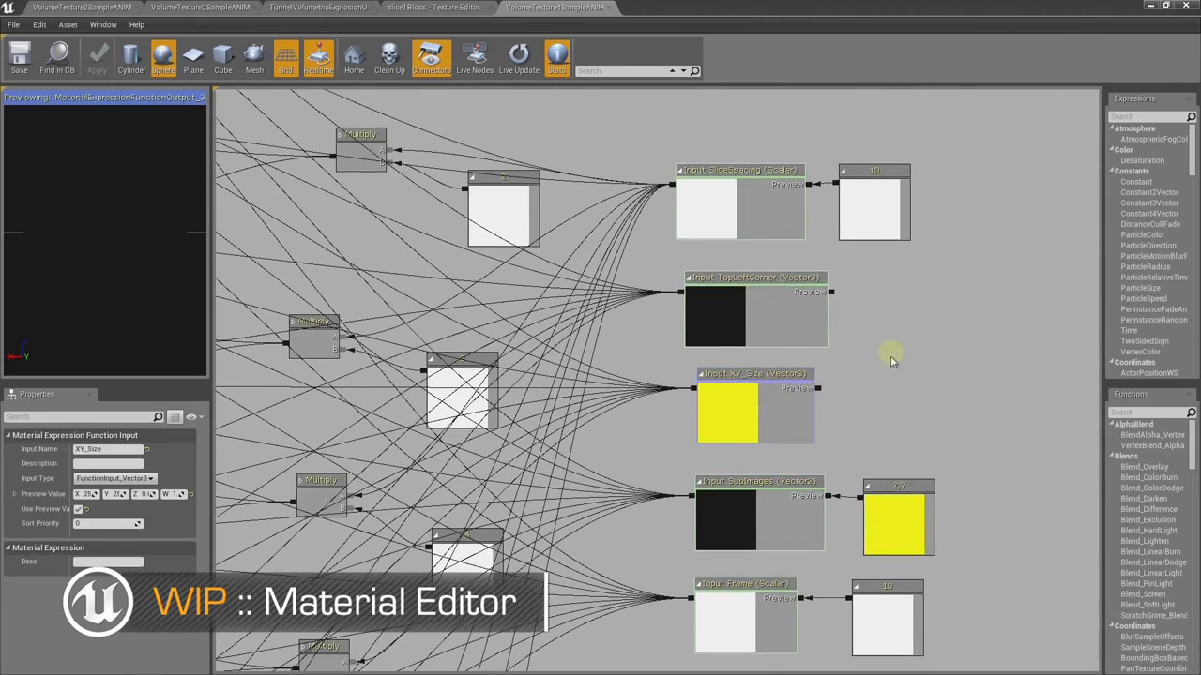
pyautogui.moveTo(806, 298)
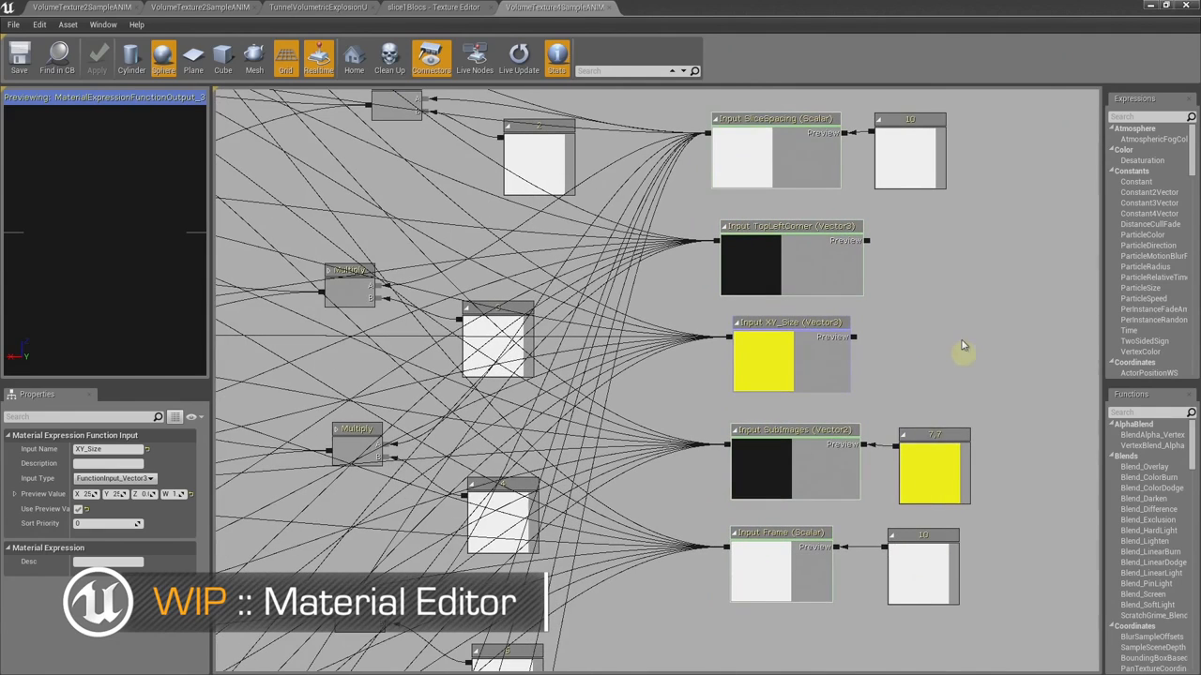
pyautogui.moveTo(966, 310)
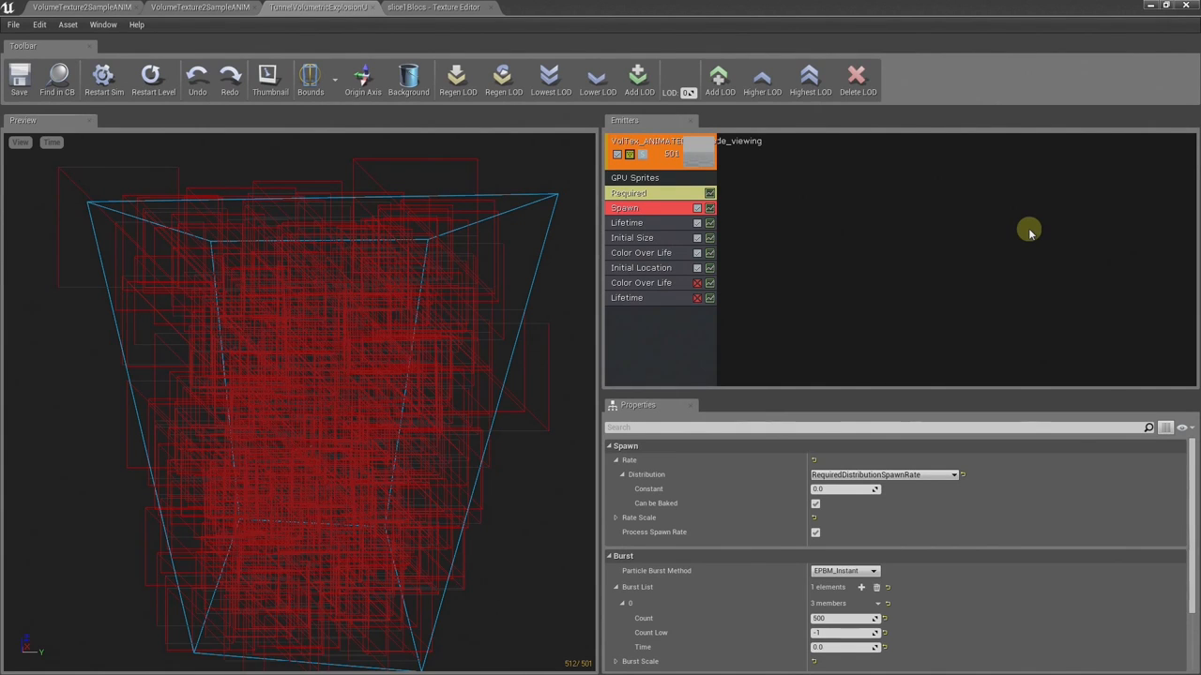
pyautogui.moveTo(766, 288)
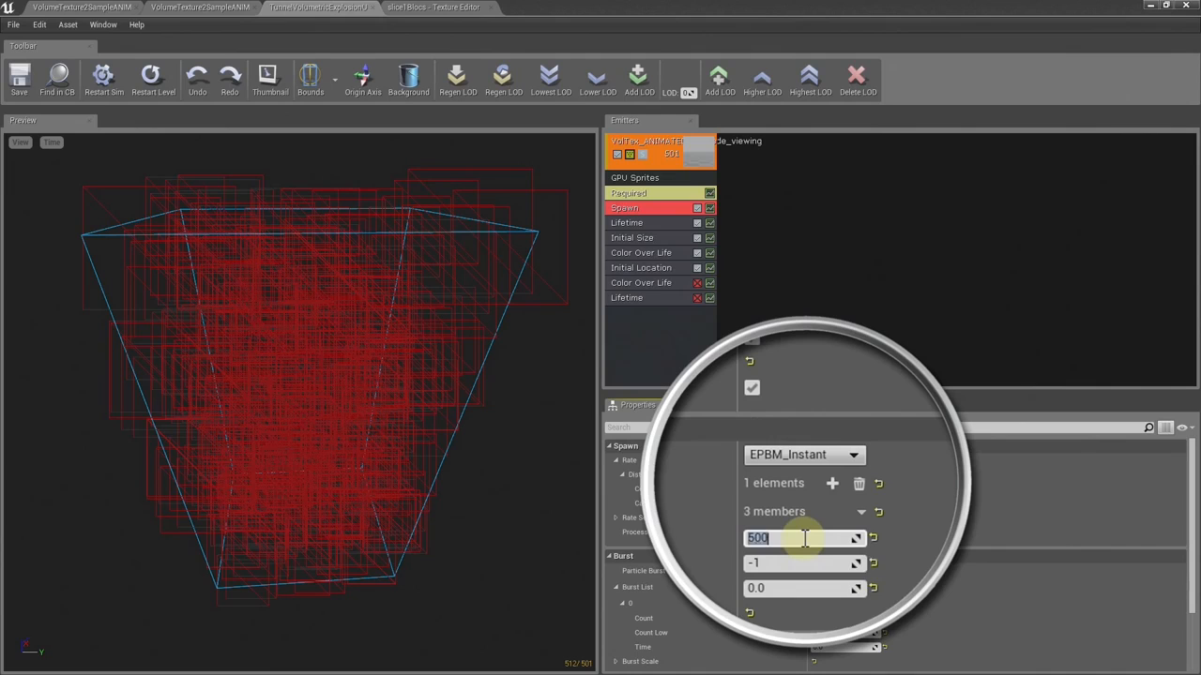
# - Change the Spawn module's Burst List 0 count from 500 to 2000
pyautogui.write('20')
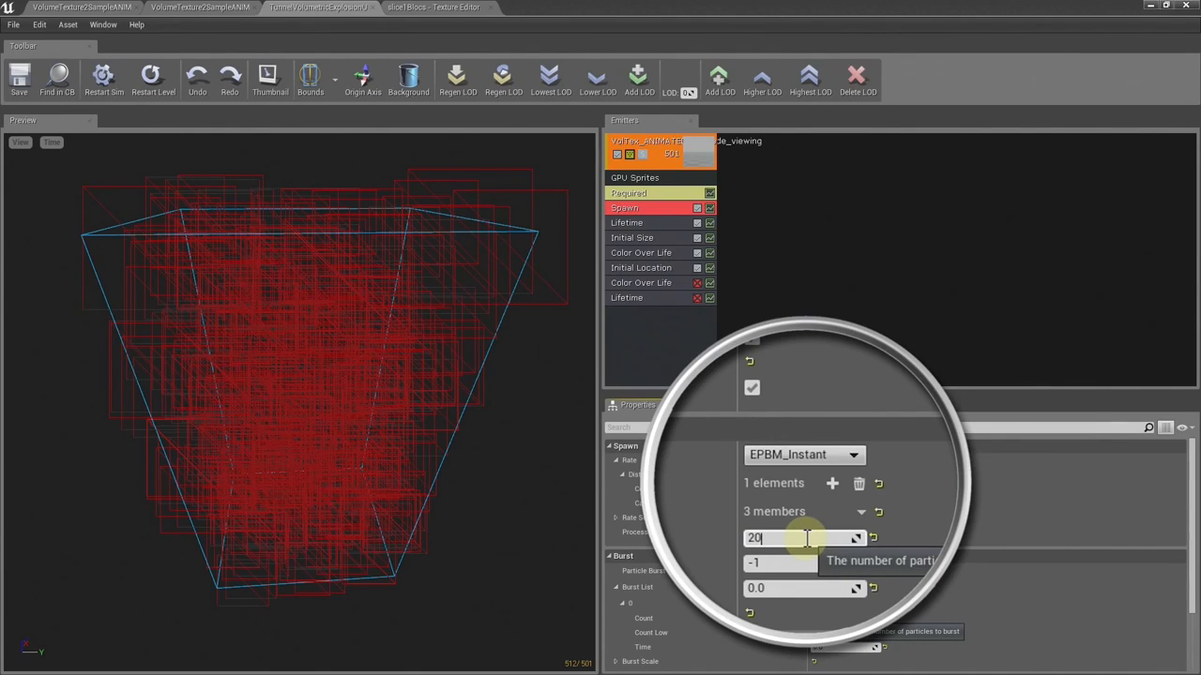
pyautogui.write('2000')
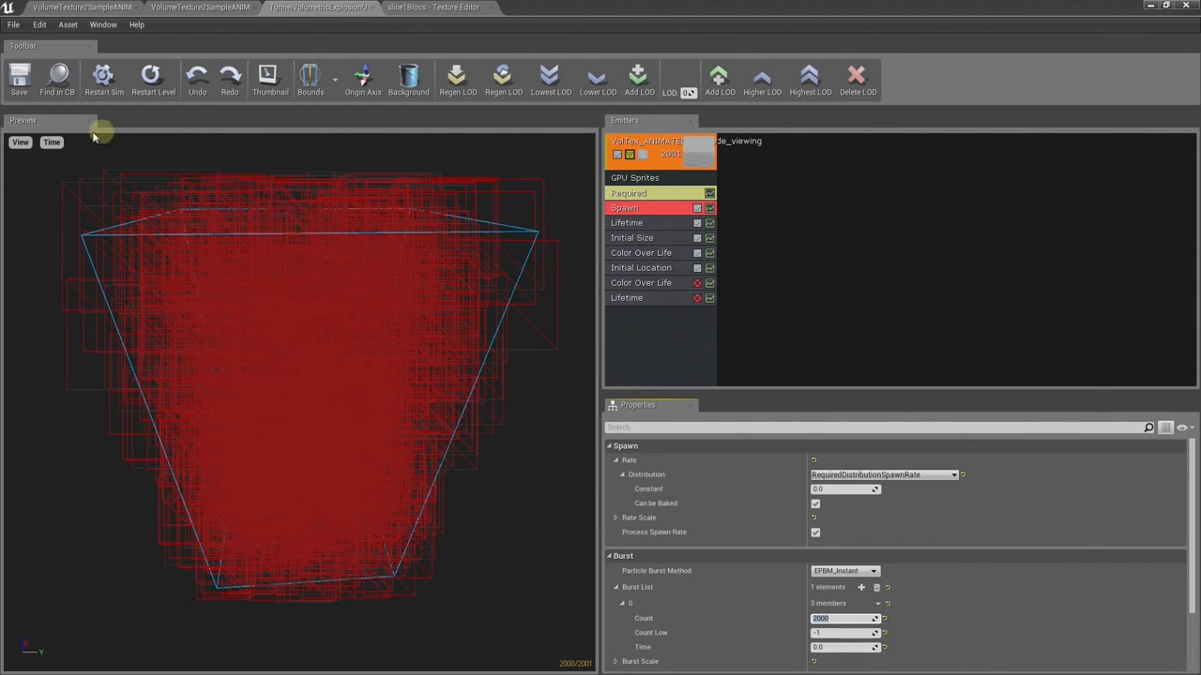
pyautogui.click(20, 142)
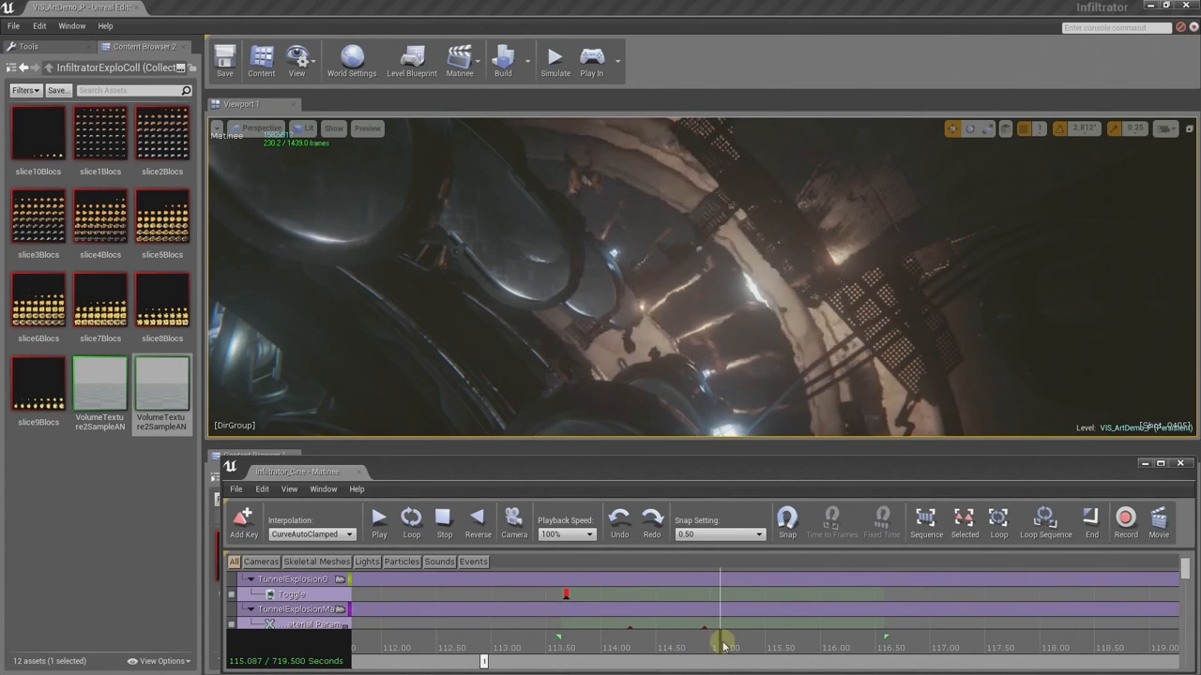
# - Scrub Matinee between 114 and 115 seconds to preview the ExploLight flash
pyautogui.moveTo(726, 645); pyautogui.dragTo(689, 645)
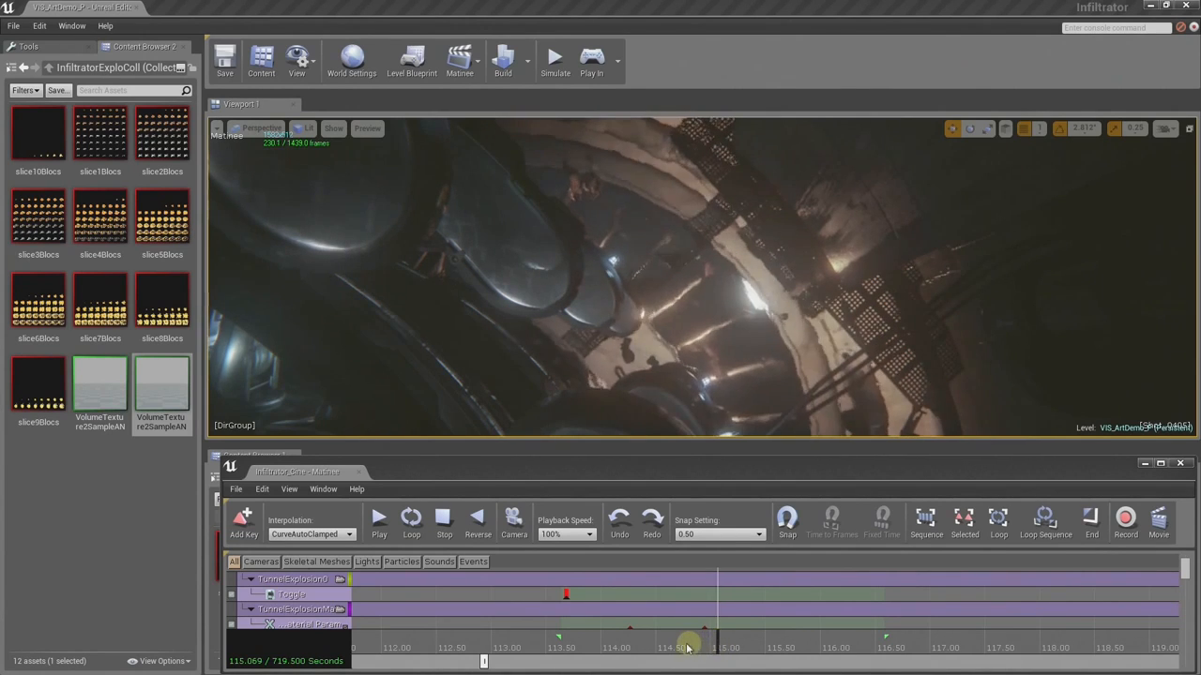
pyautogui.moveTo(687, 645); pyautogui.dragTo(673, 645)
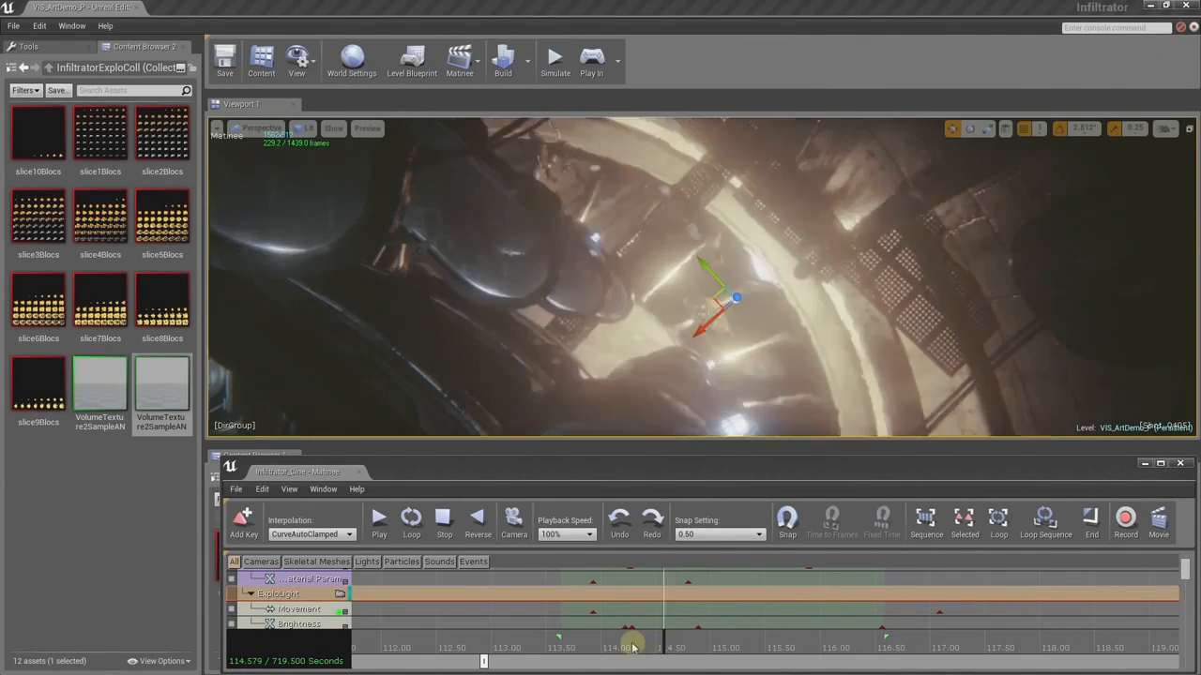
pyautogui.moveTo(633, 645); pyautogui.dragTo(656, 646)
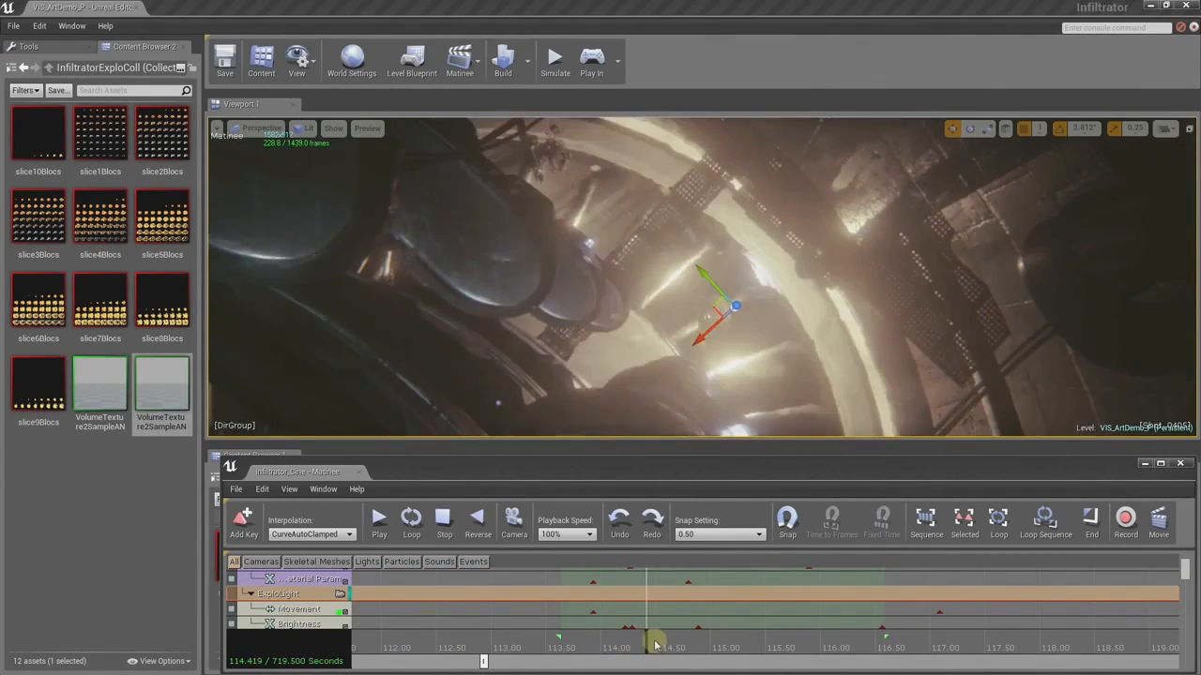